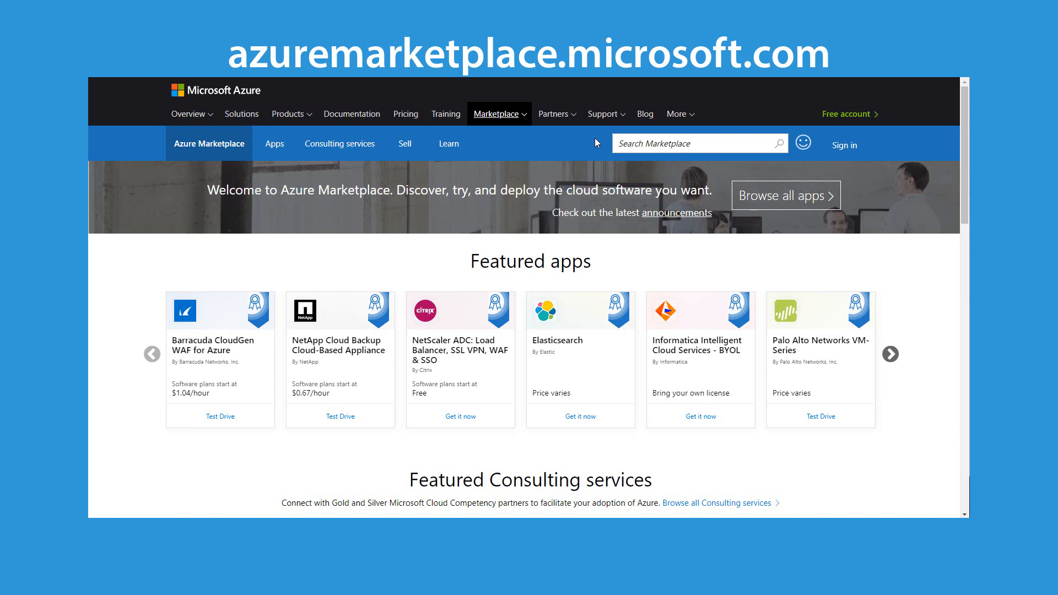
- Search Marketplace for 'goanywhere mft' and open the GoAnywhere Managed File Transfer for Windows listing
click(675, 143)
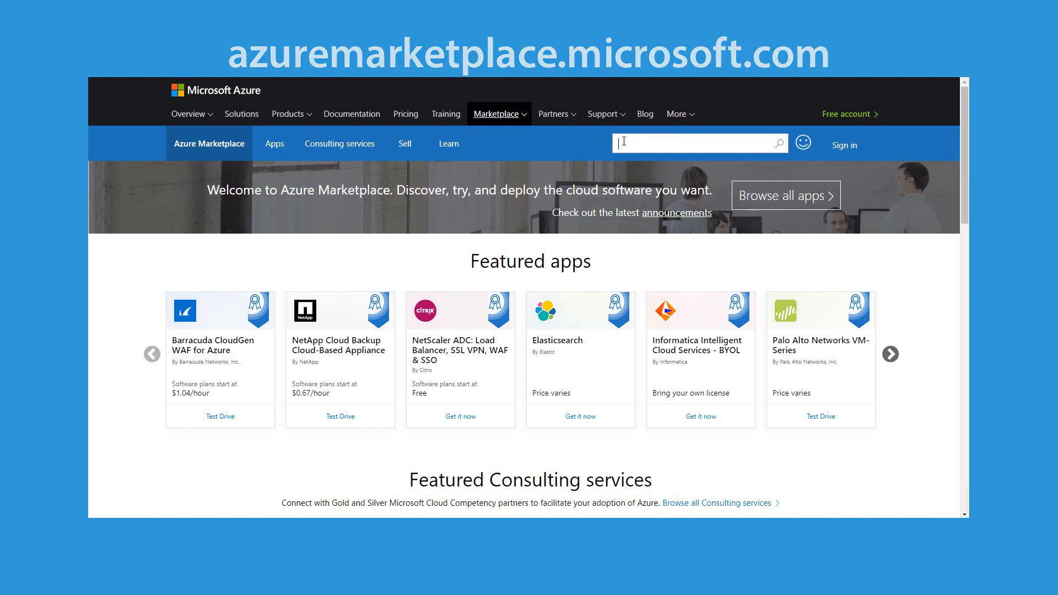
text(goanywhere)
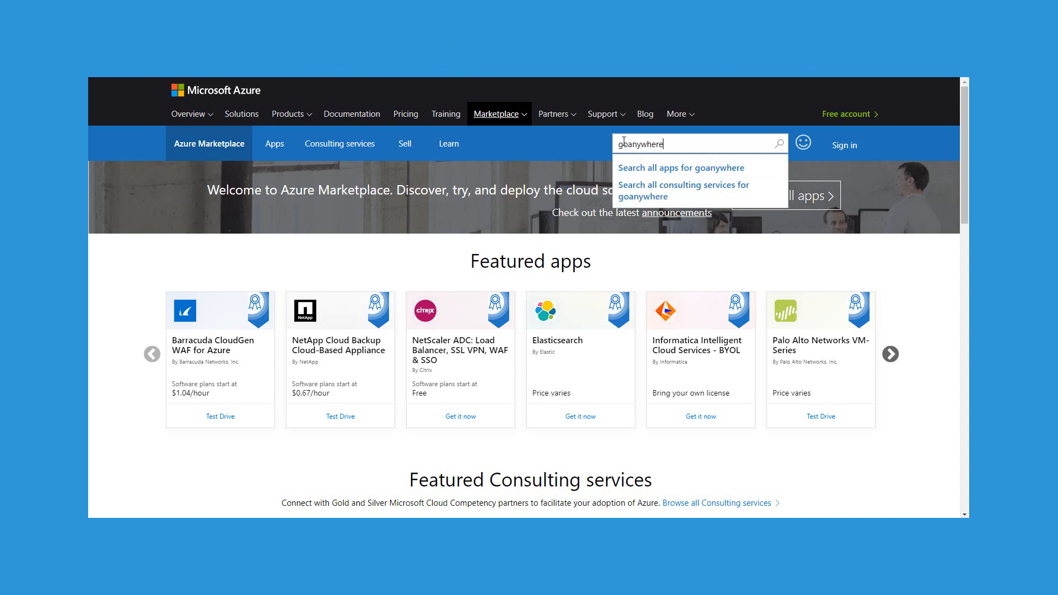
text(mft)
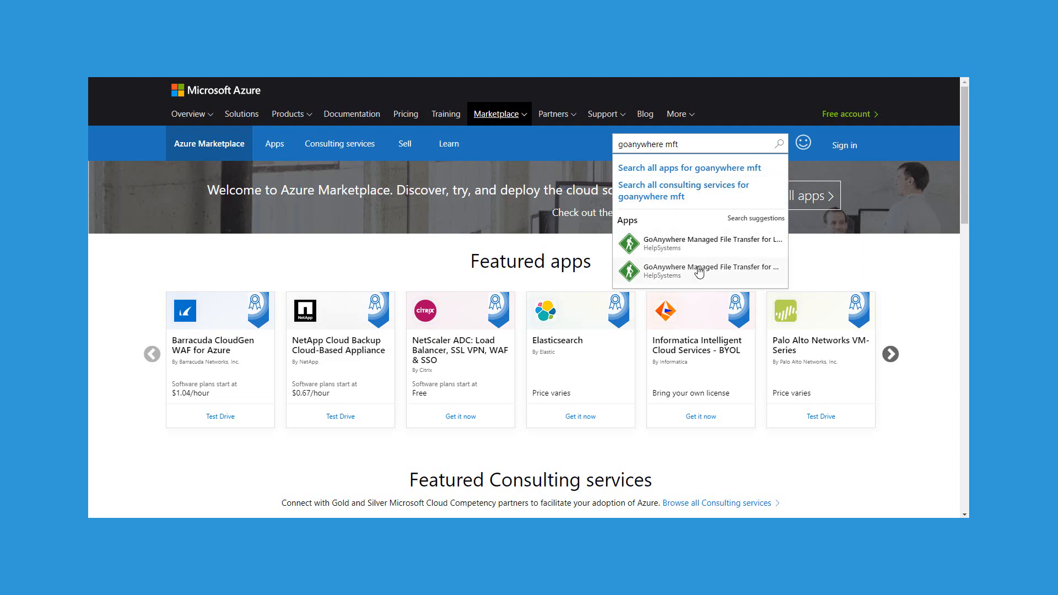
click(709, 265)
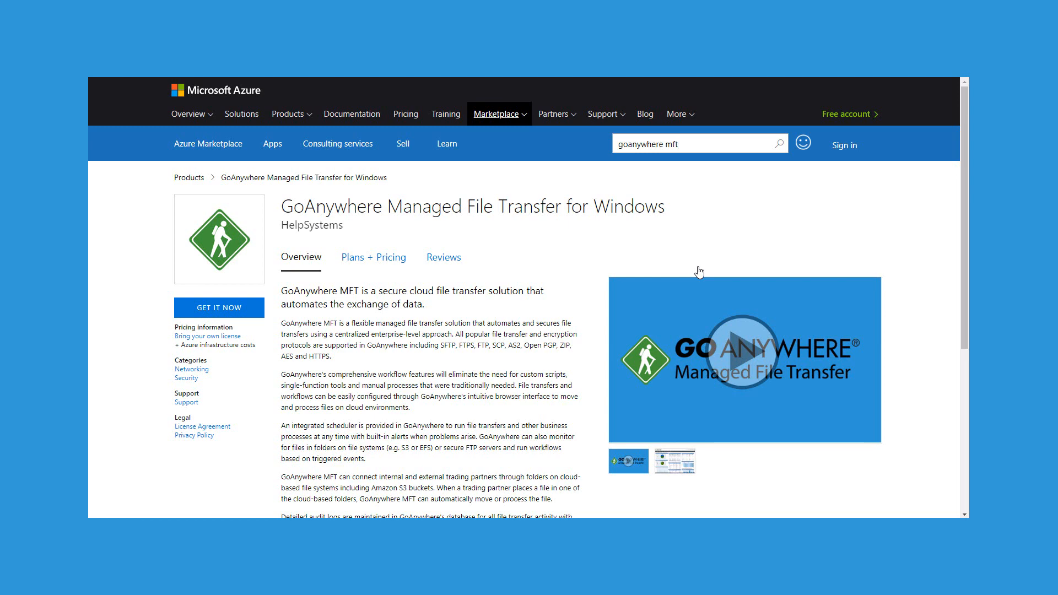
- Follow the Bring your own license link to the my.goanywhere.com customer portal dashboard
click(219, 307)
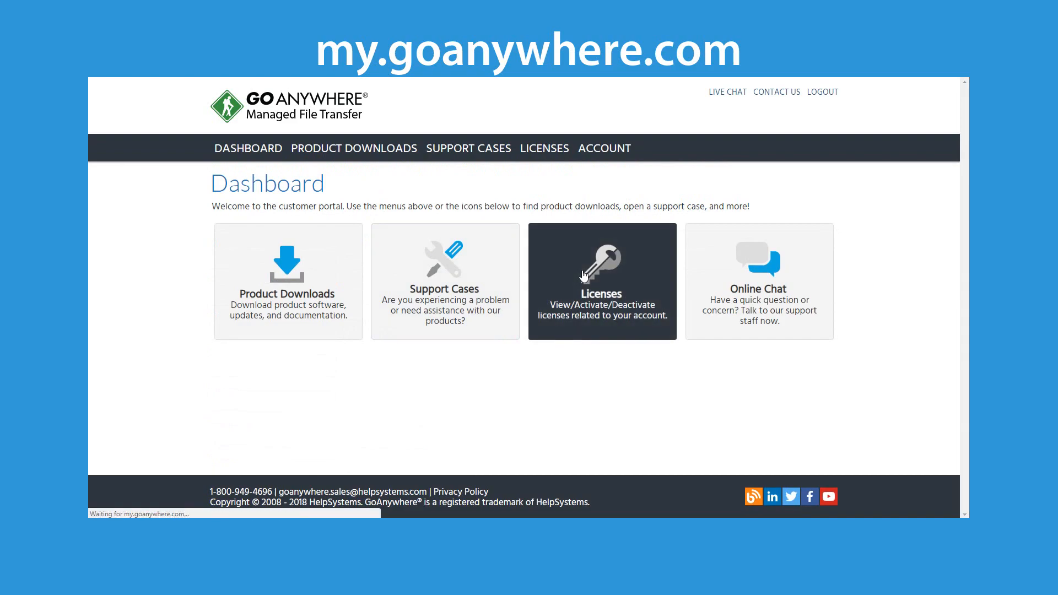
- Browse the account's Licenses list of active keys
click(601, 281)
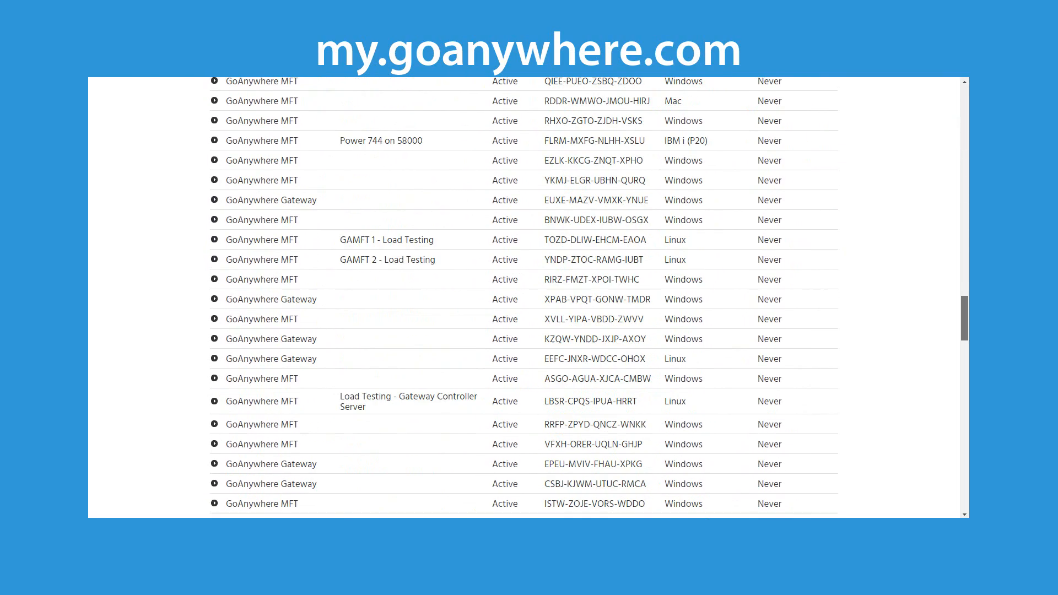
scroll(down, 3)
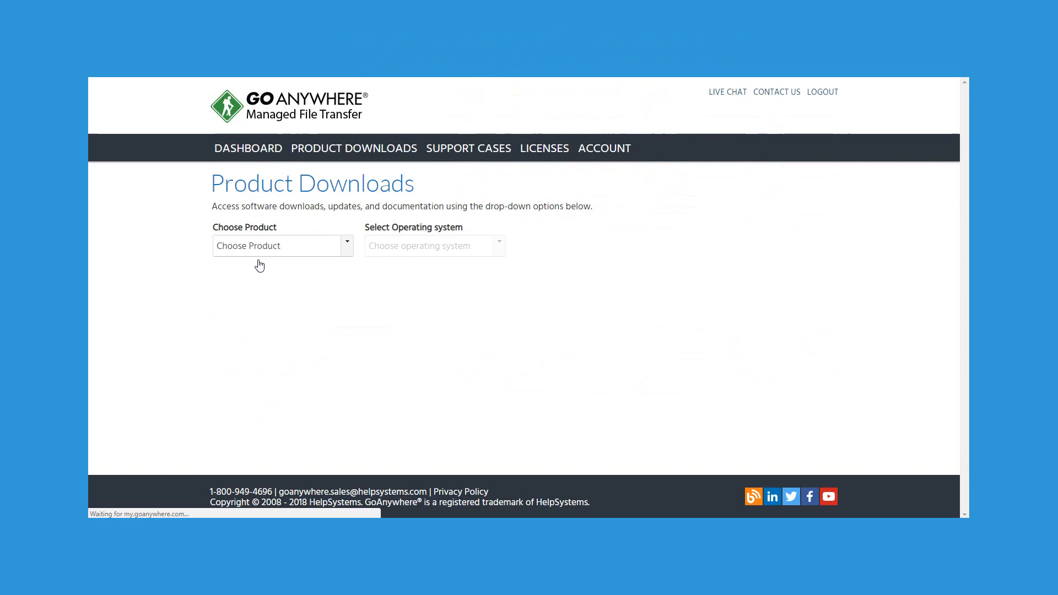
- List GoAnywhere MFT downloads for Microsoft Windows 64-bit and expand the Documentation section
click(281, 245)
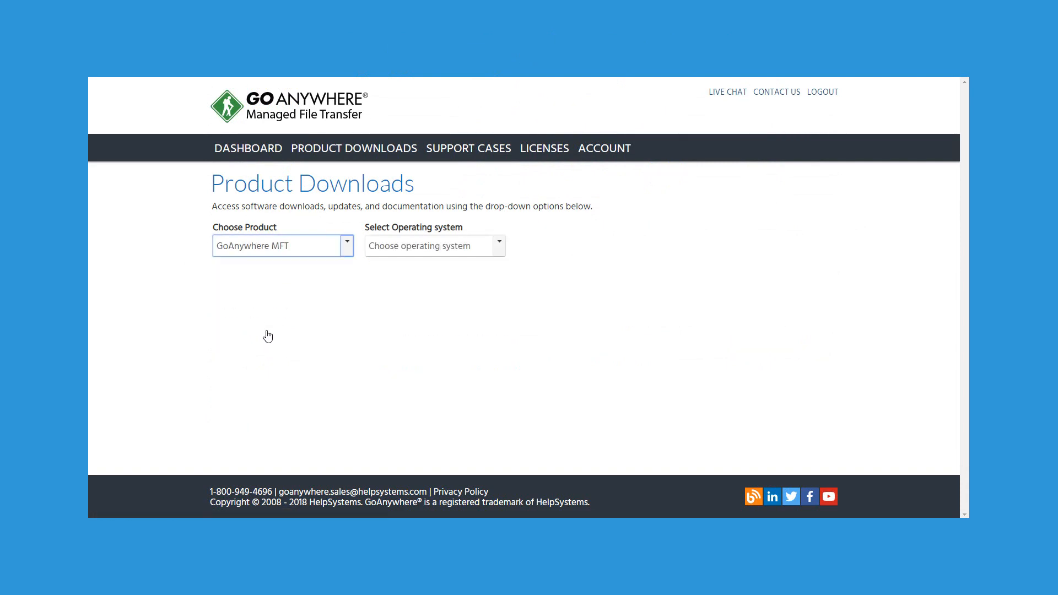
click(434, 245)
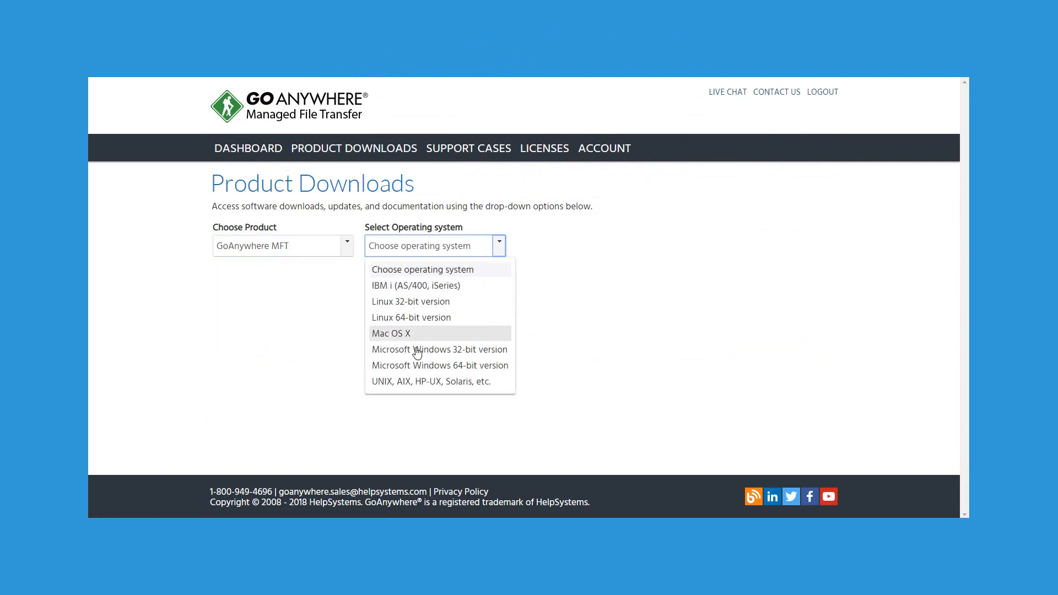
click(440, 365)
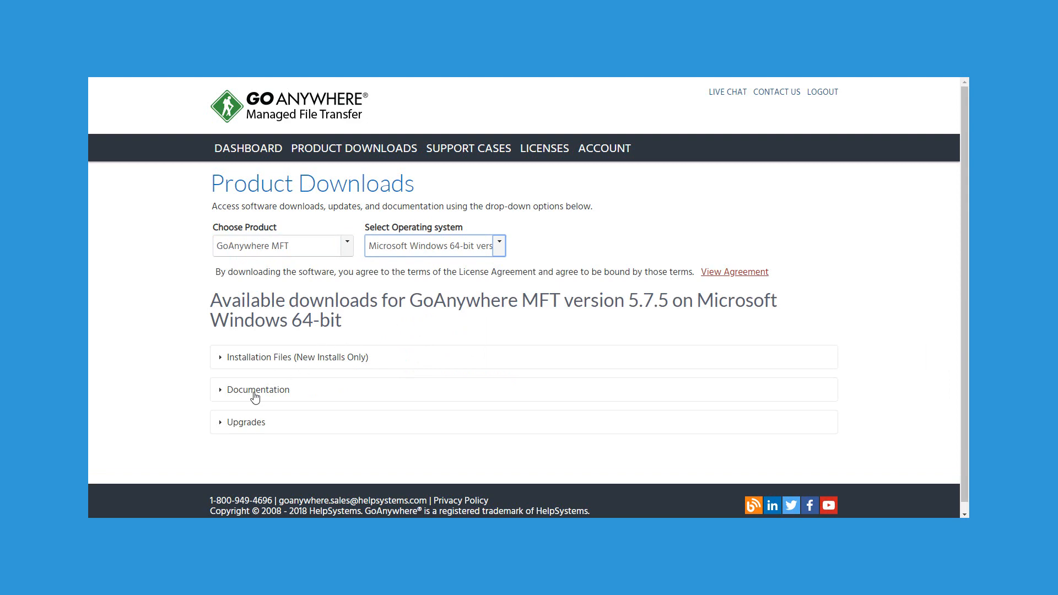
click(257, 388)
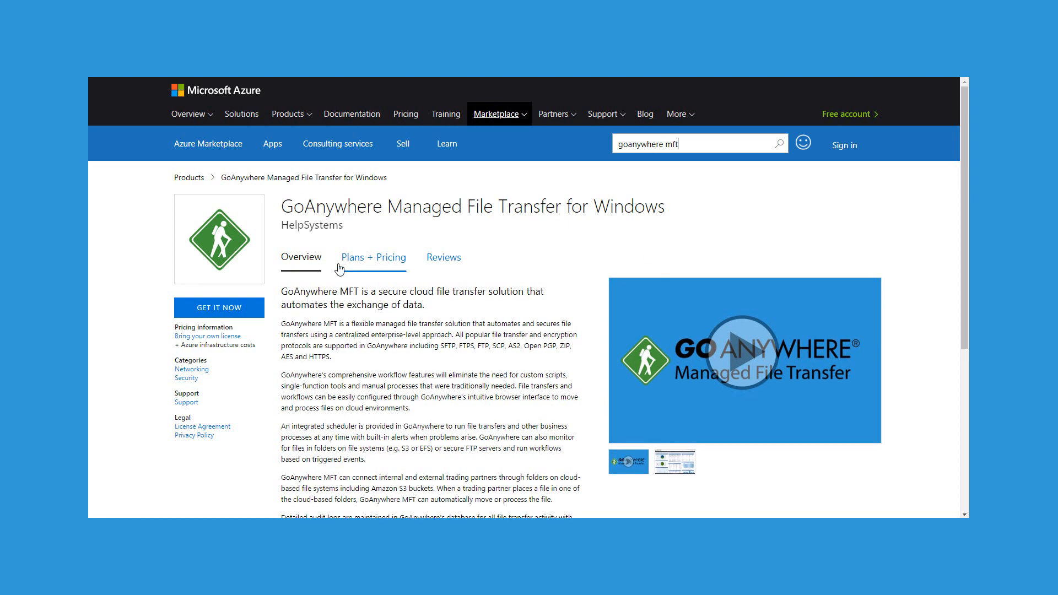
- Get the GoAnywhere MFT app, continue into Azure and begin creating its virtual machine
click(218, 307)
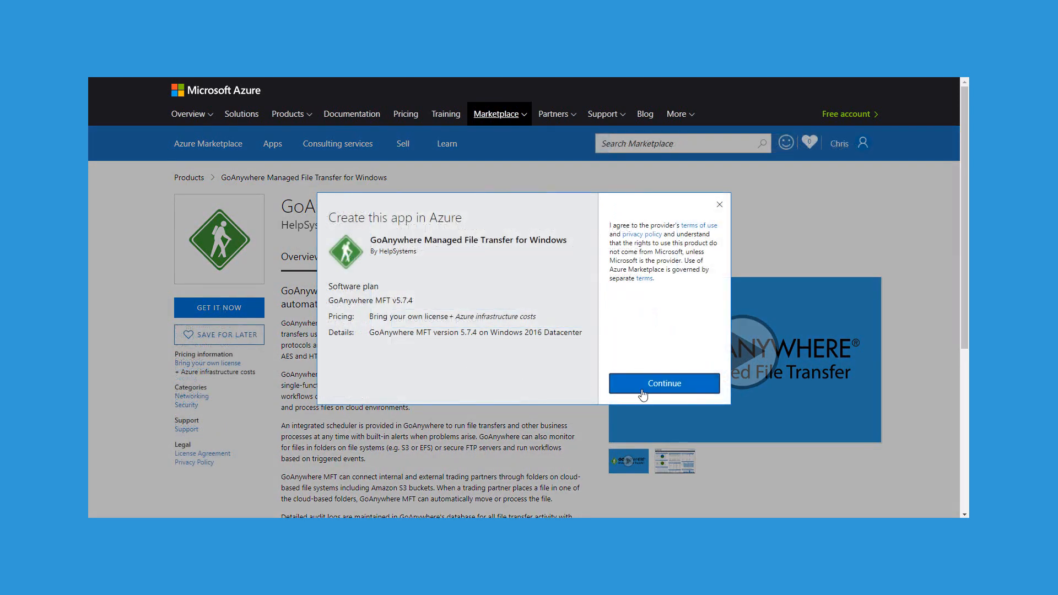
click(662, 384)
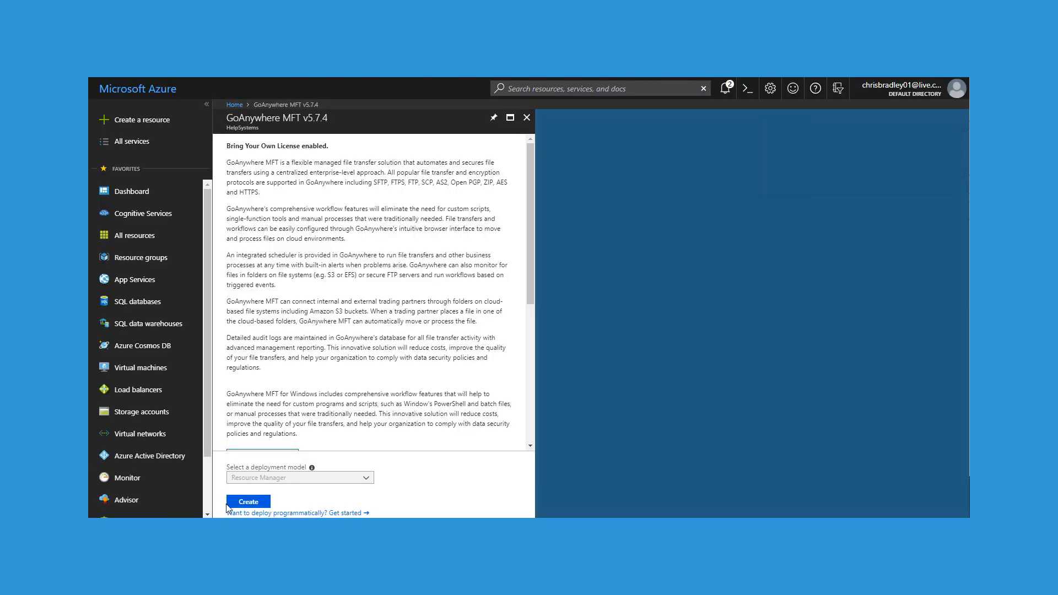
click(248, 502)
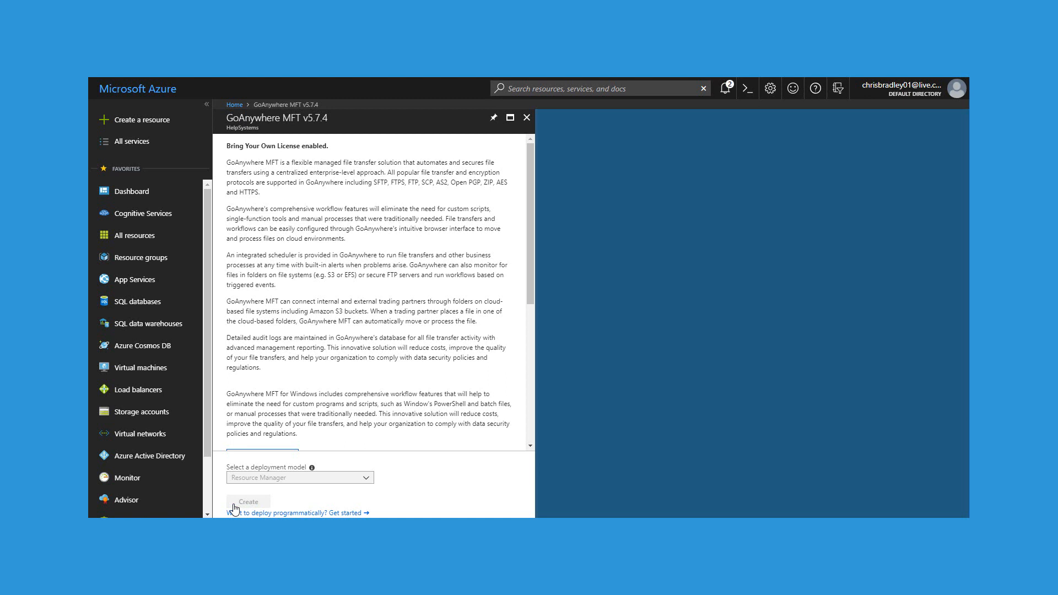
- Name the VM GAMFTPROD03 with admin credentials, existing GoAnywhere resource group, East US, and confirm
click(248, 502)
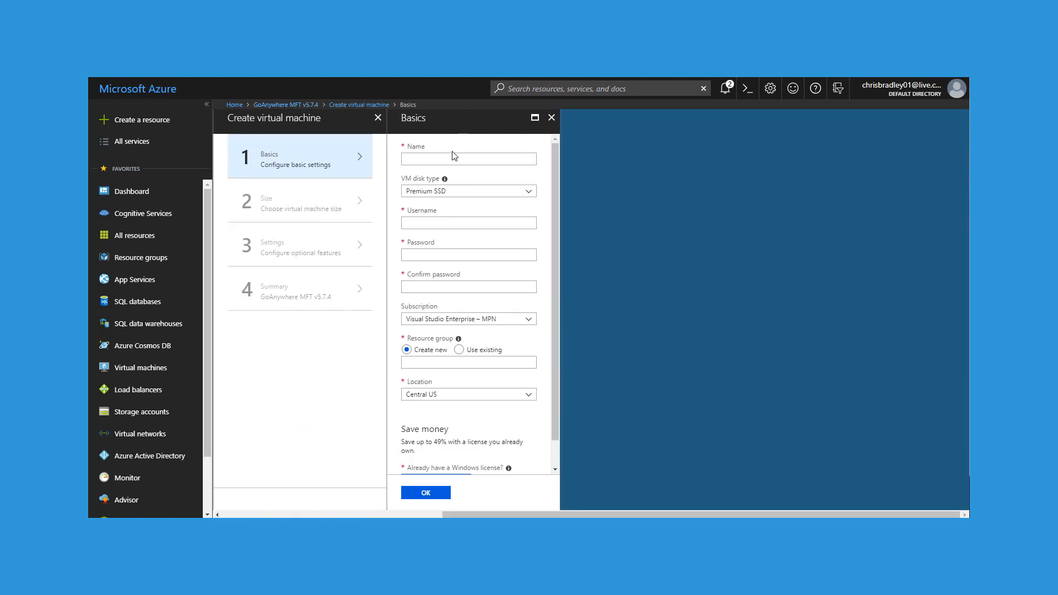
click(468, 158)
text(GAMFTPROD03)
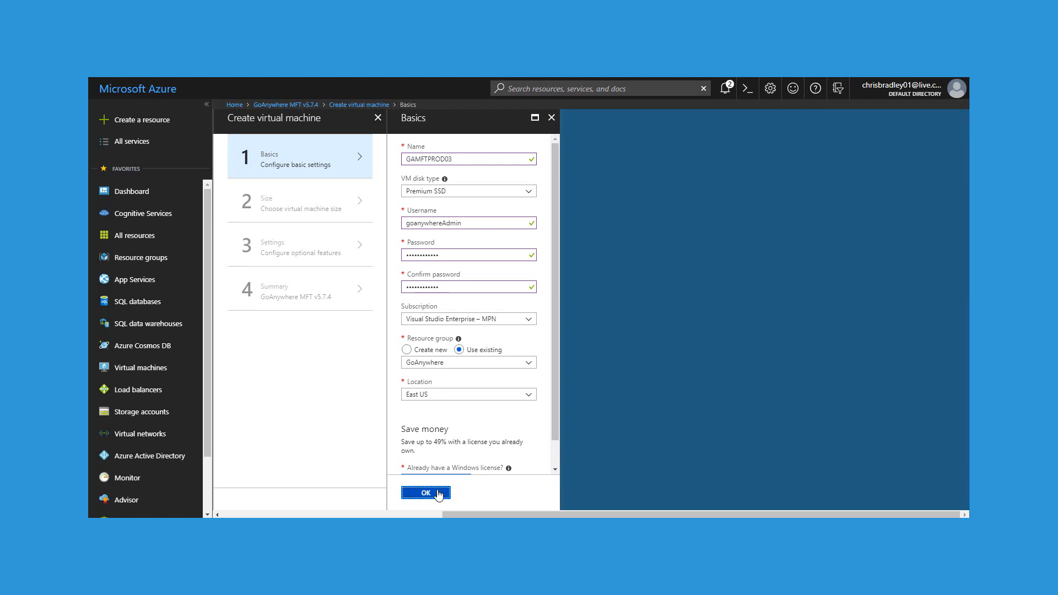
click(425, 493)
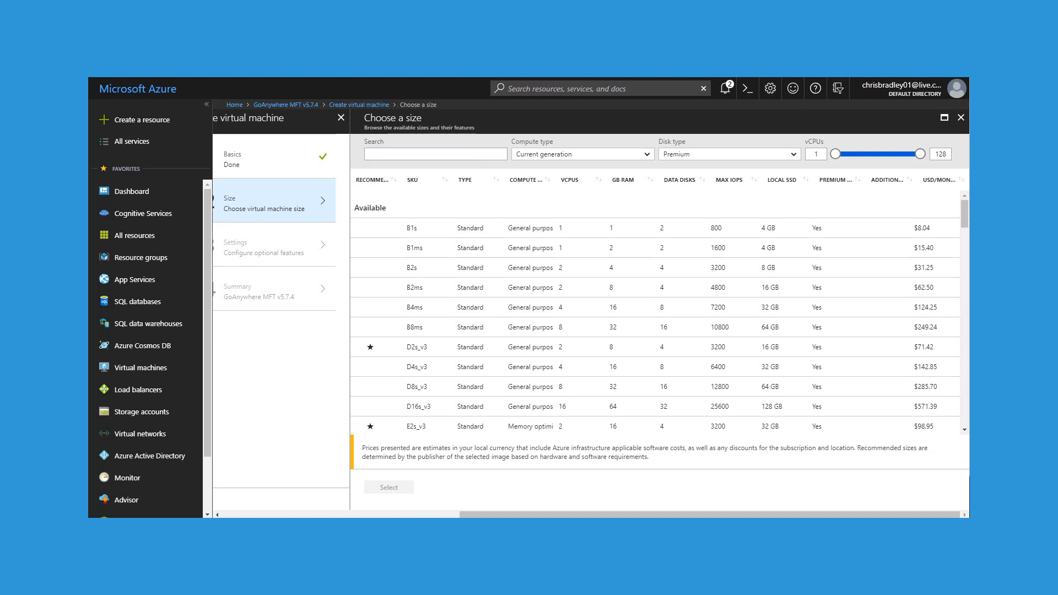
mouse_move(777, 515)
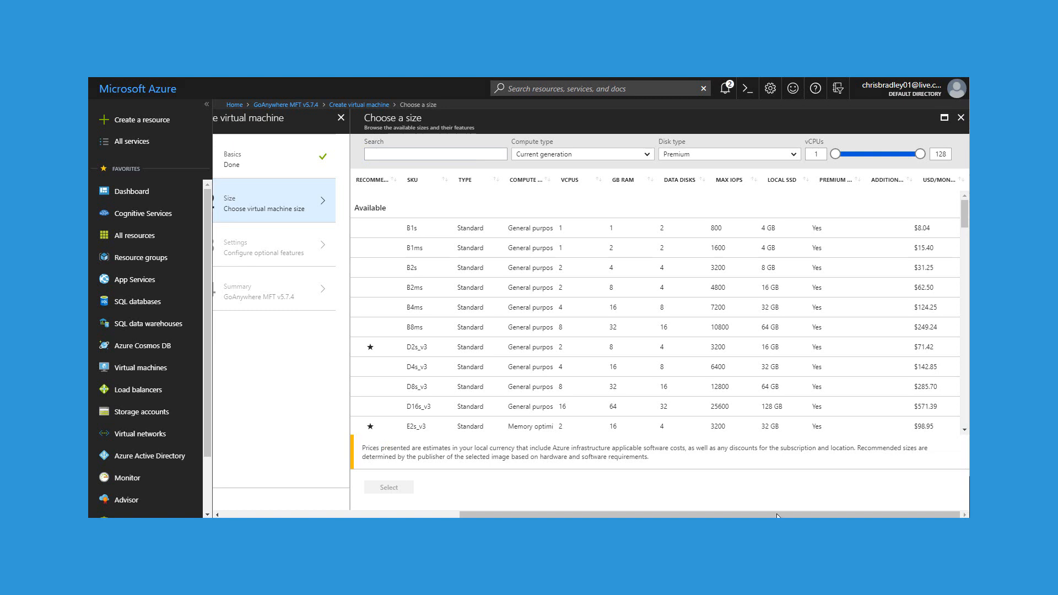
mouse_move(597, 248)
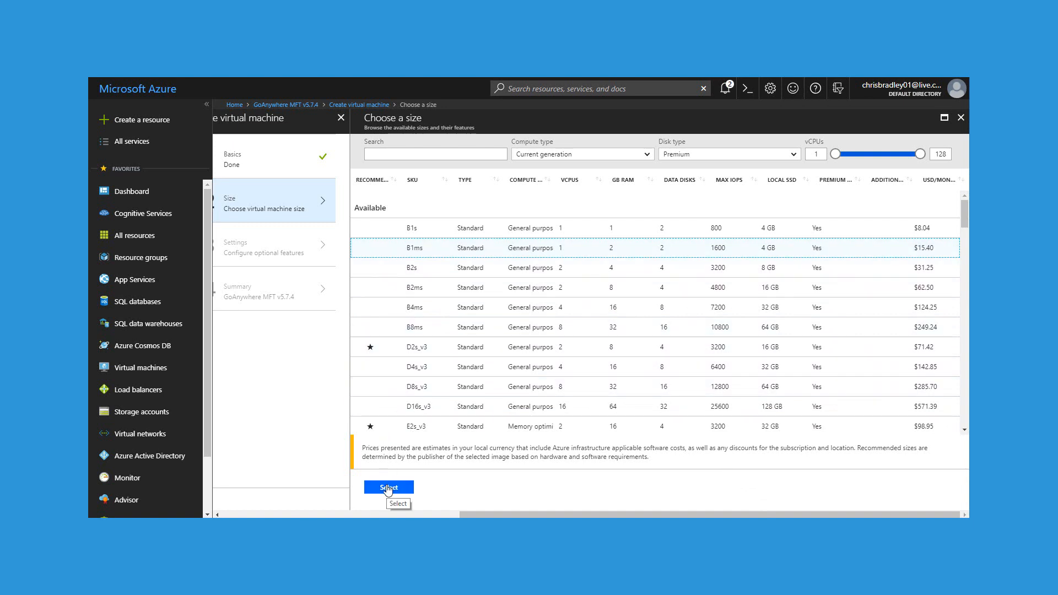
- Select the B1ms size for the GAMFTPROD03 virtual machine
click(388, 487)
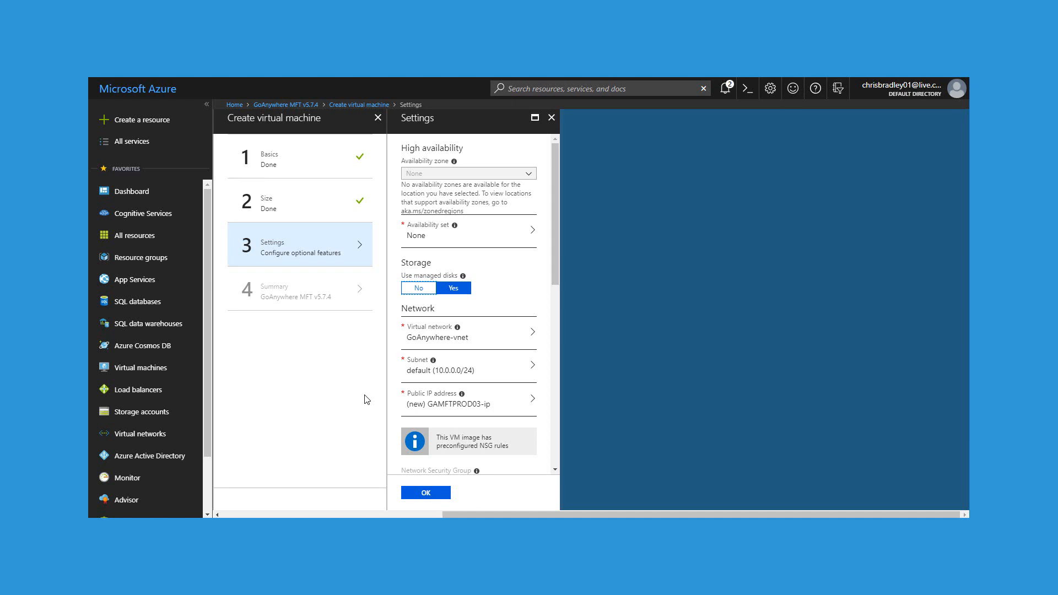
mouse_move(388, 389)
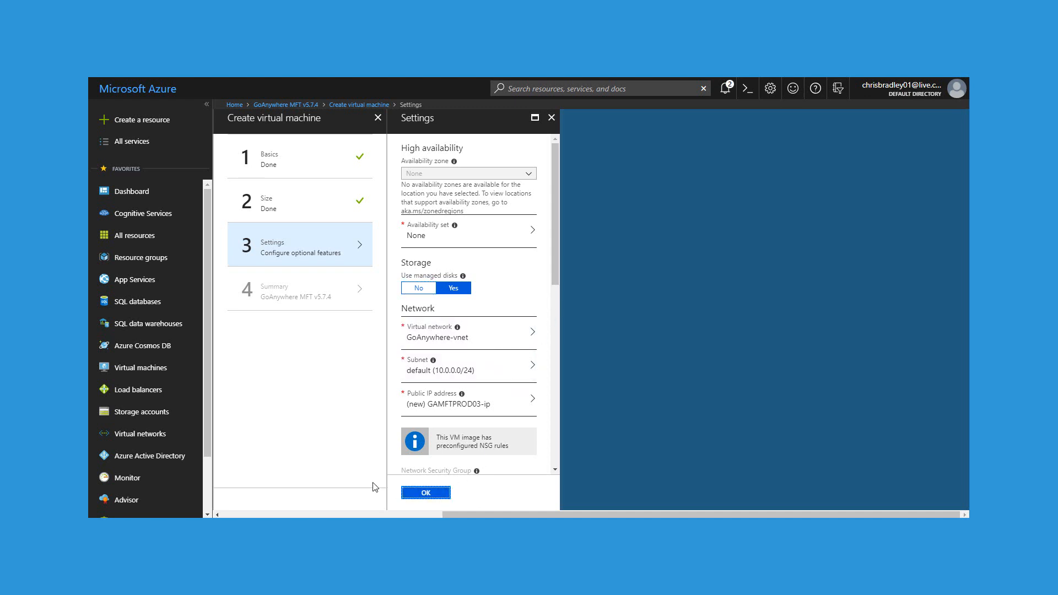
- Accept managed disks, GoAnywhere-vnet and the new GAMFTPROD03-ip public IP settings
click(425, 492)
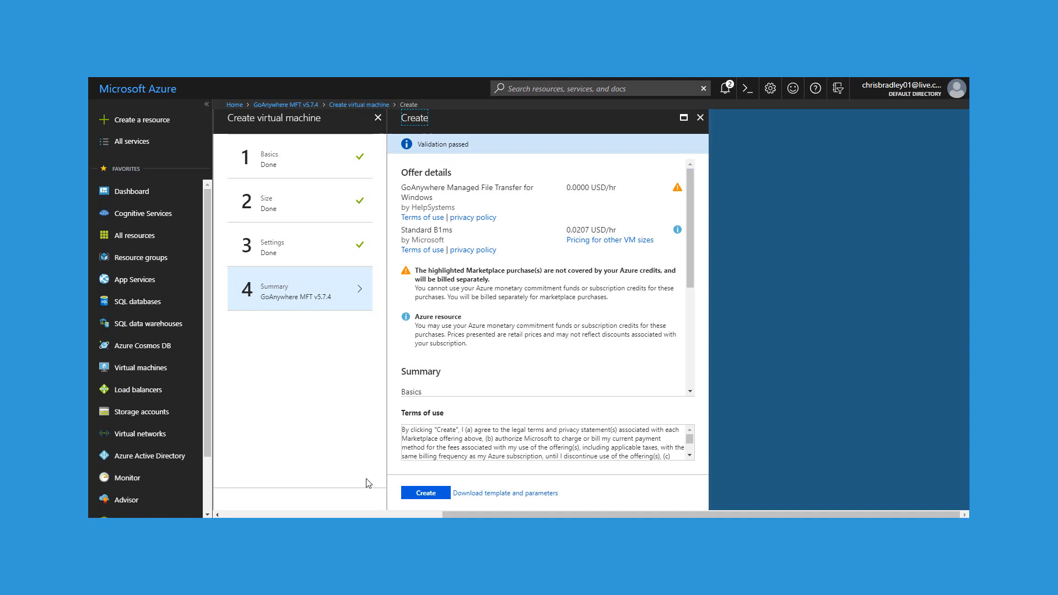
mouse_move(397, 485)
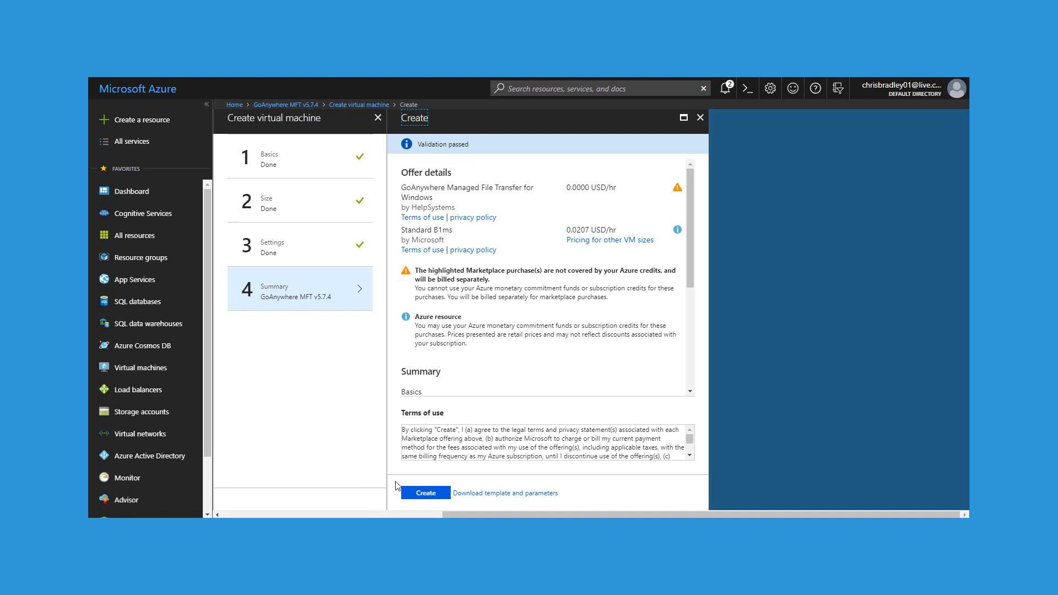
- Submit creation of the validated Standard B1ms GoAnywhere MFT virtual machine
click(424, 492)
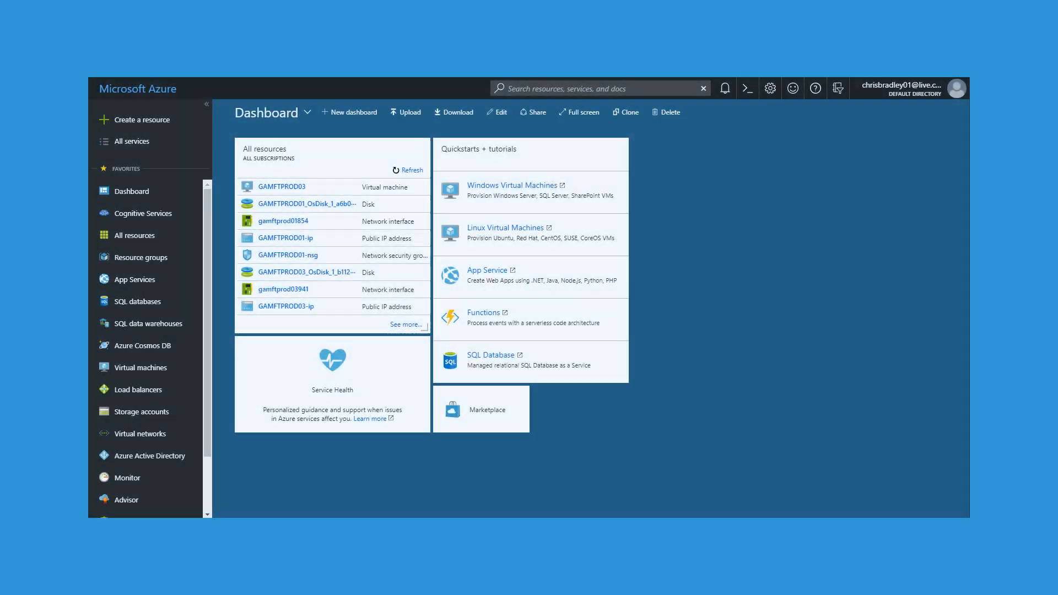
mouse_move(293, 173)
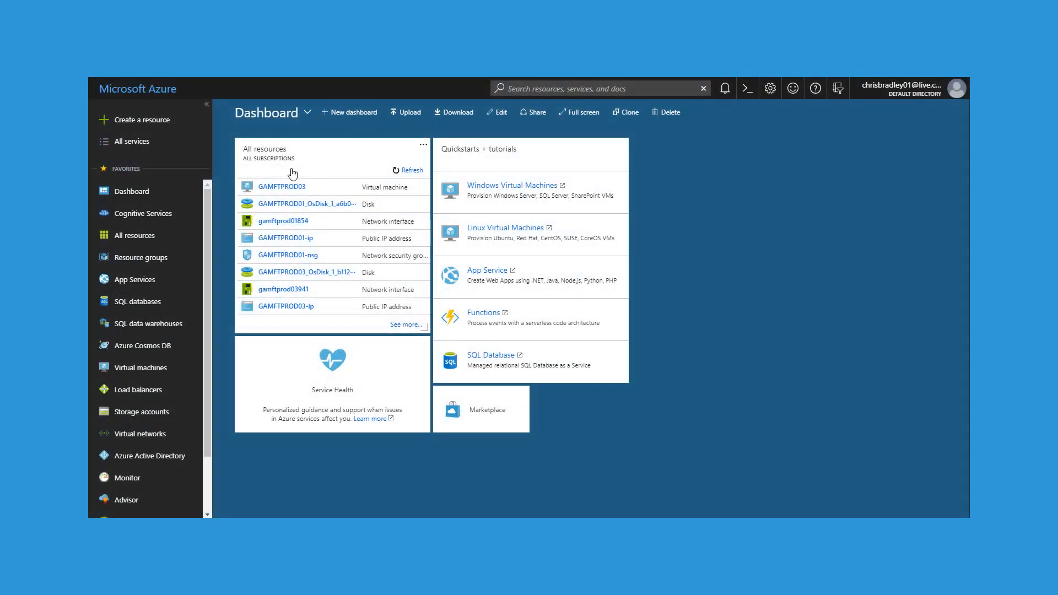
- From All resources, open GAMFTPROD03 and show its RDP connection details for 40.87.7.10
click(133, 234)
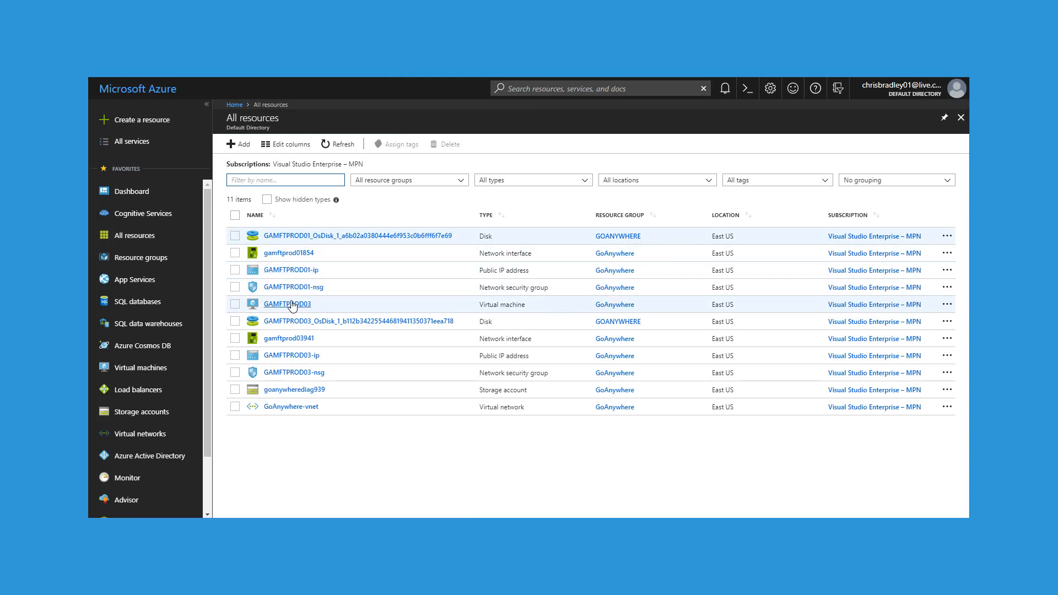
click(287, 304)
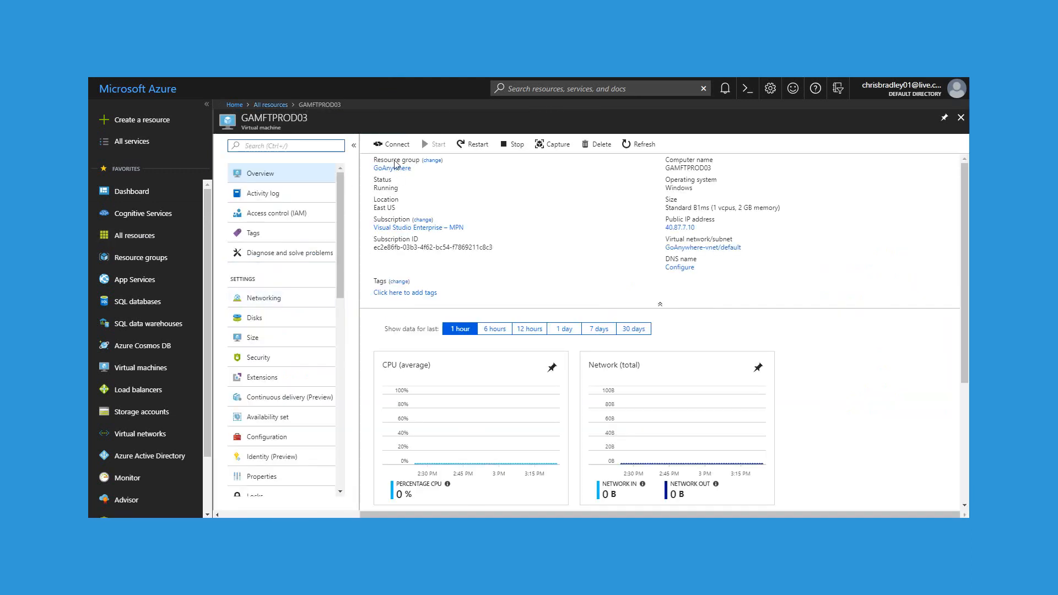
click(391, 144)
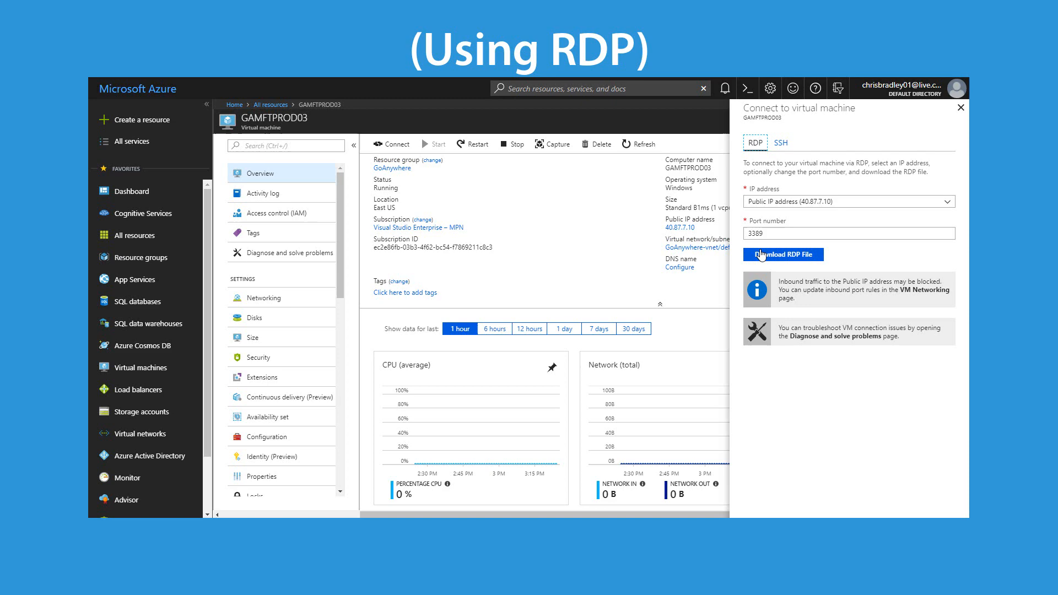
- Download the RDP file for GAMFTPROD03 and connect, reaching the GoAnywhere MFT login
click(782, 255)
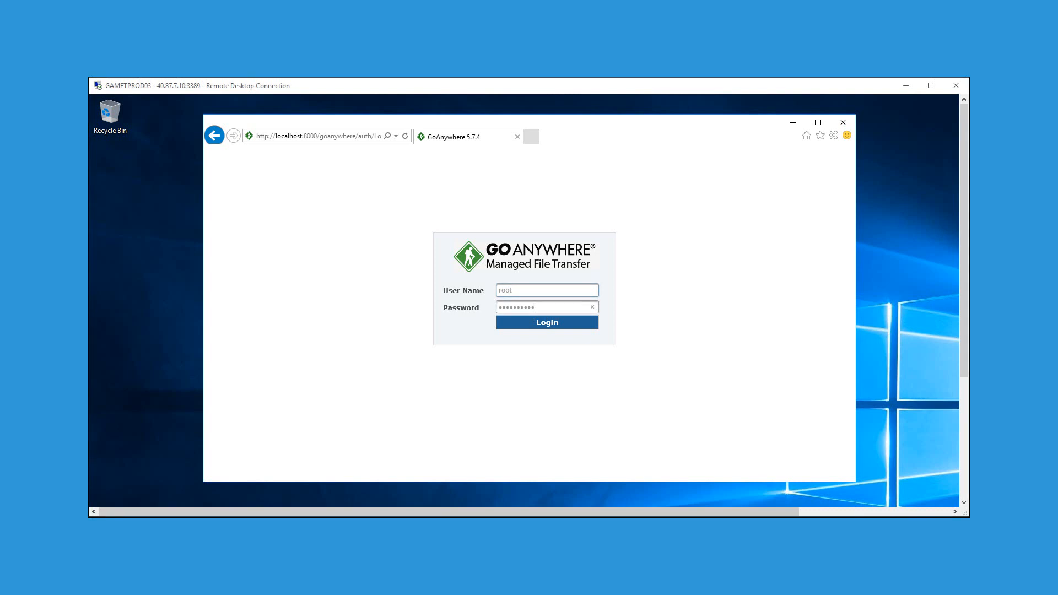
- Log in to GoAnywhere MFT as root and browse the Help menu on My Dashboard
click(545, 322)
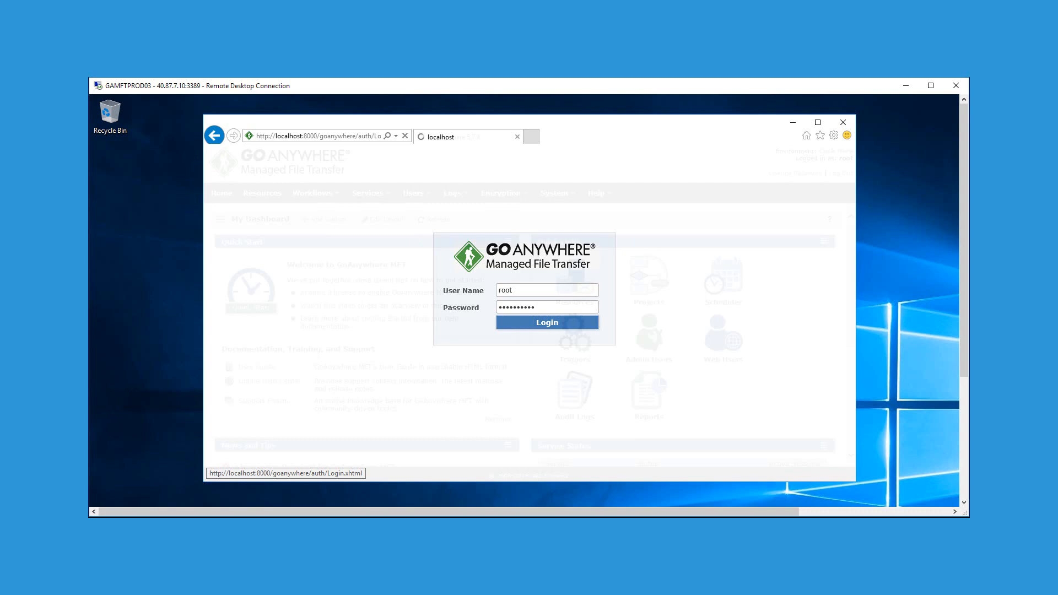
click(596, 192)
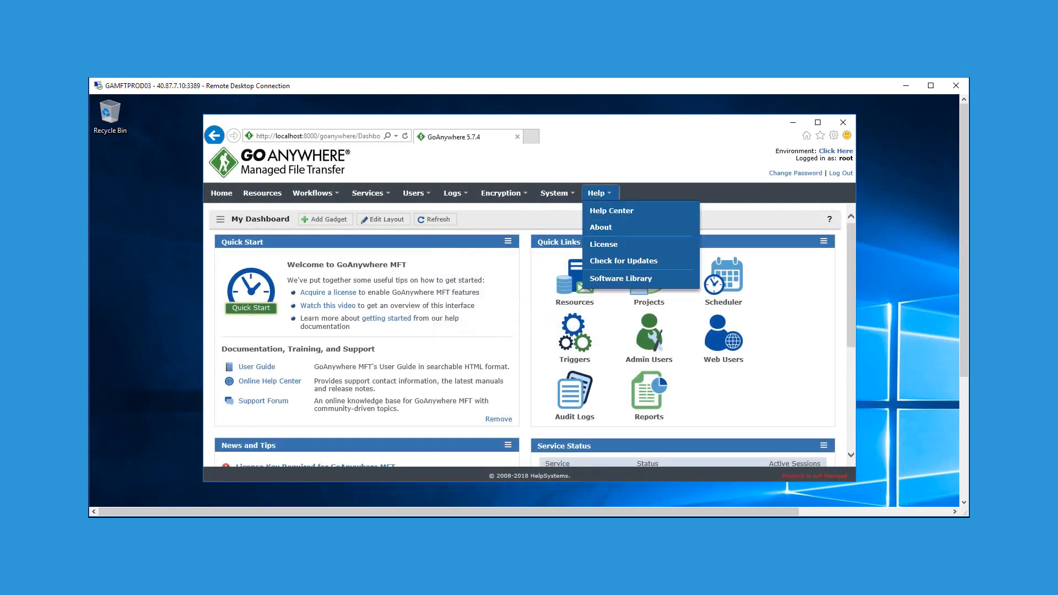
click(603, 243)
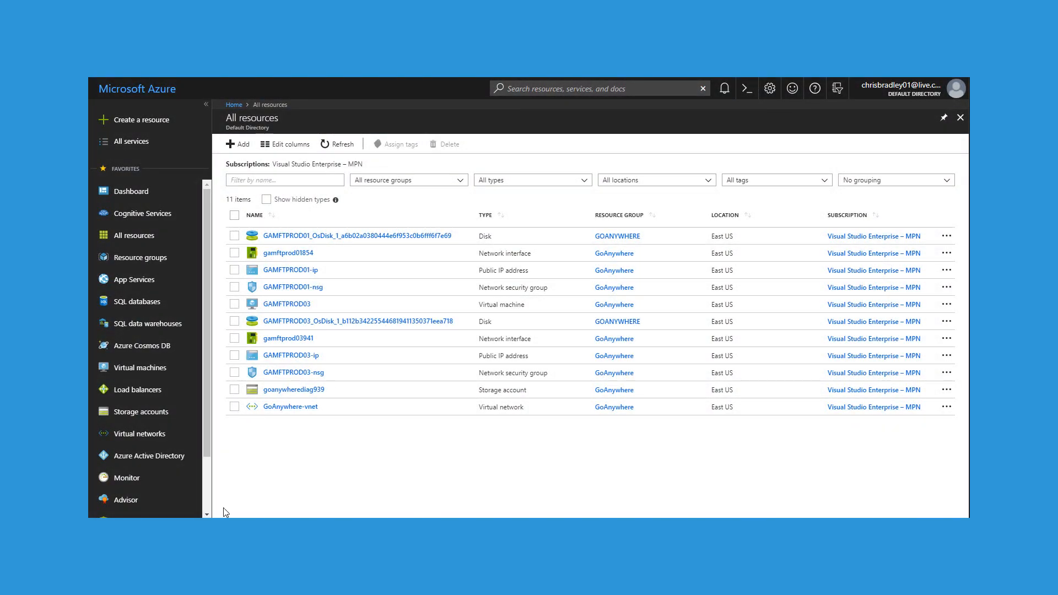
- In GAMFTPROD03-nsg's Inbound security rules, begin a new Add inbound security rule form
click(293, 372)
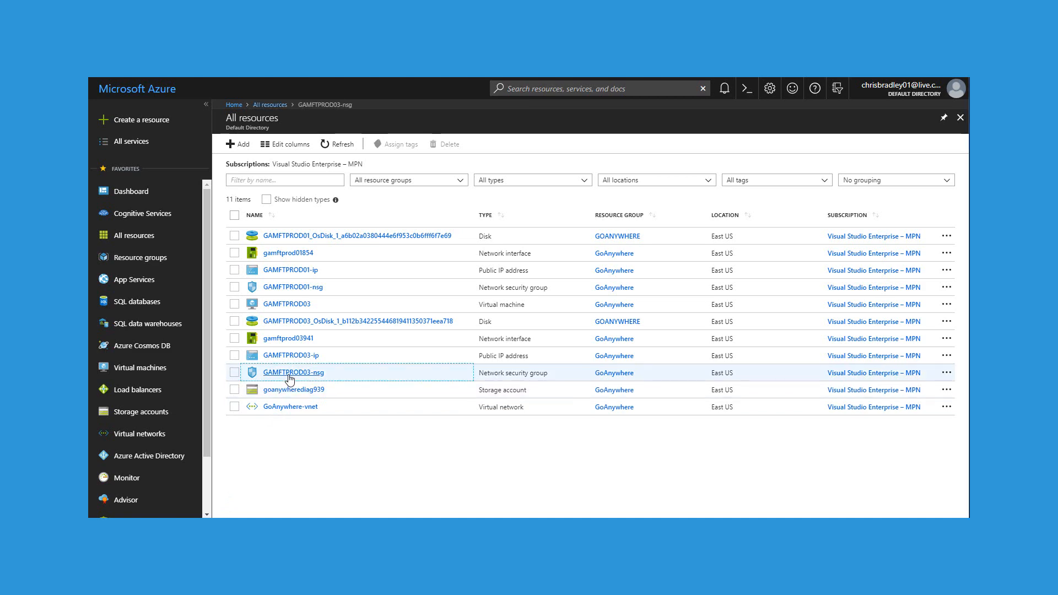
click(293, 372)
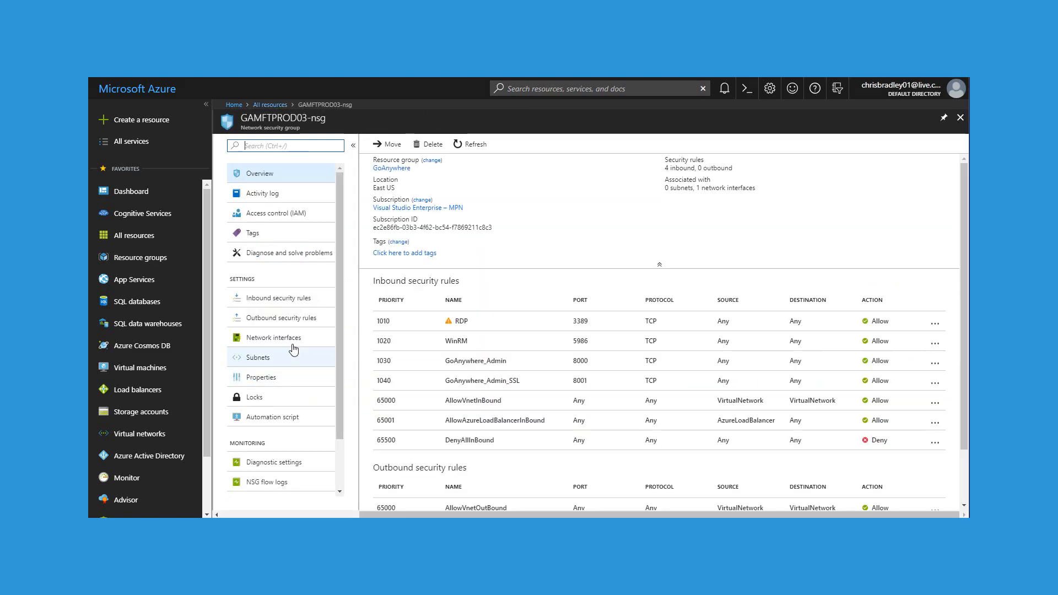
click(276, 296)
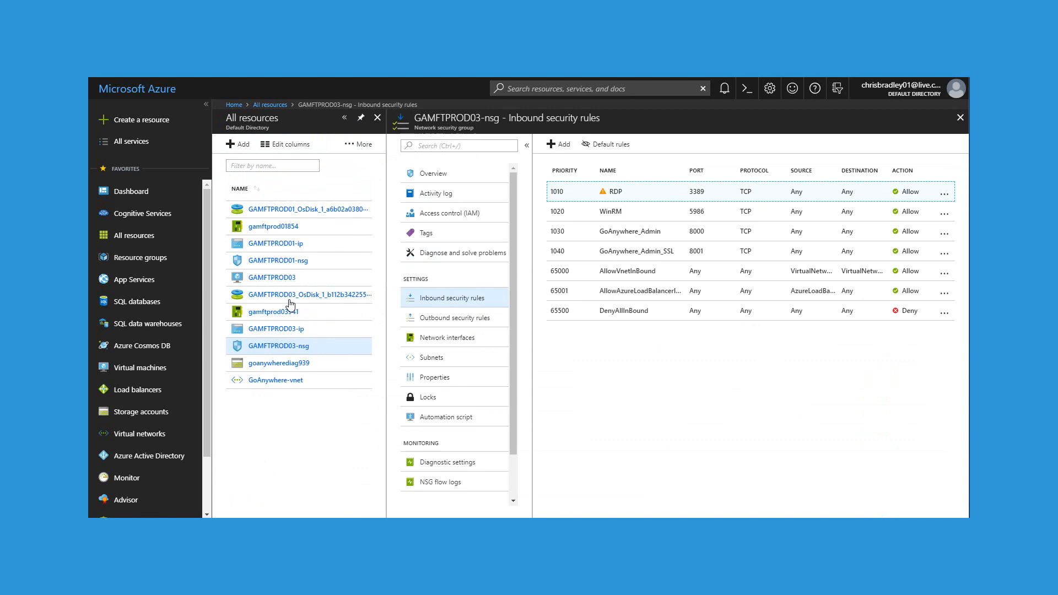
click(555, 143)
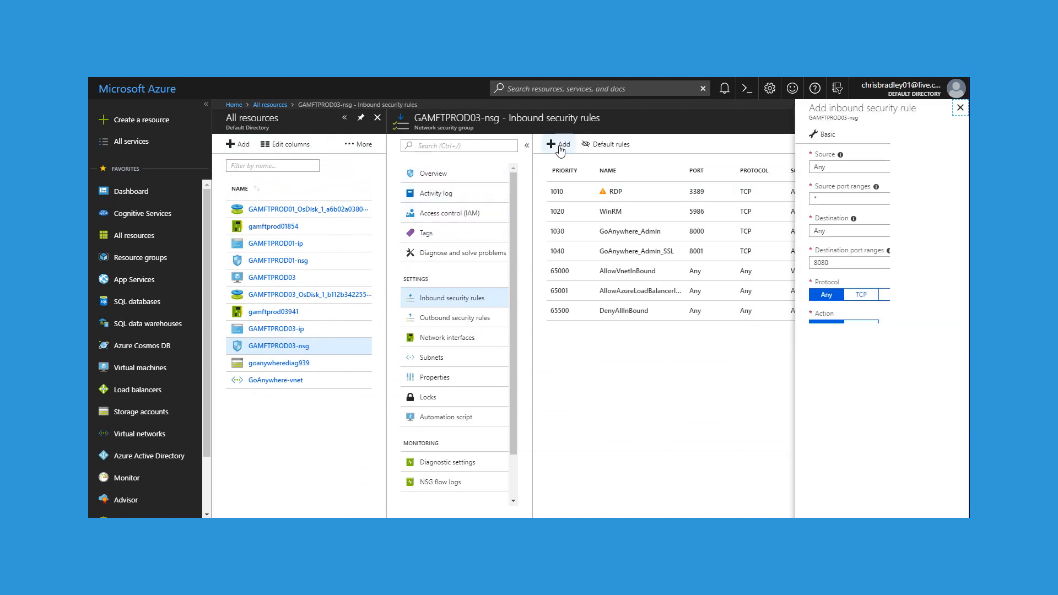